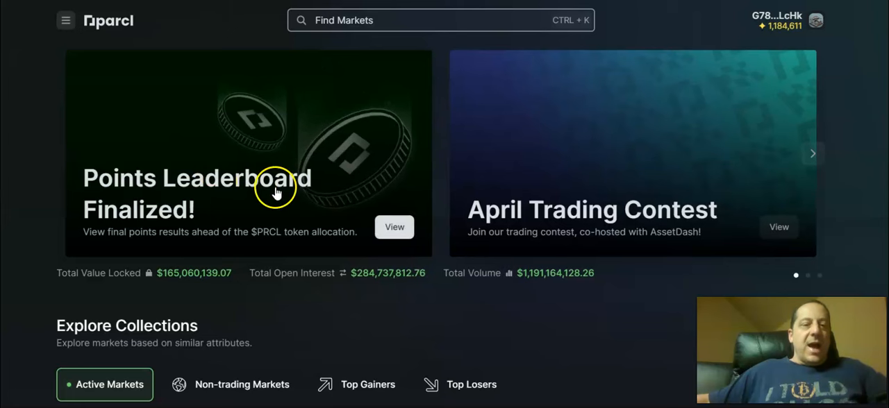
mouse_move(285, 153)
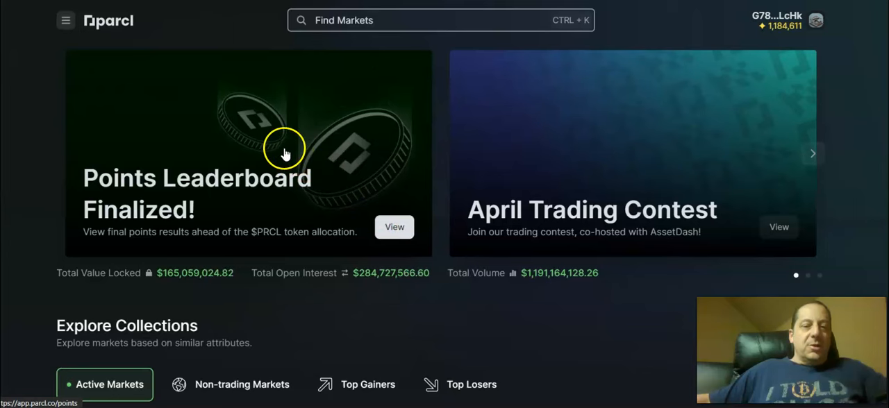
Step: Open the finalized points leaderboard page from the Parcl banner
click(393, 227)
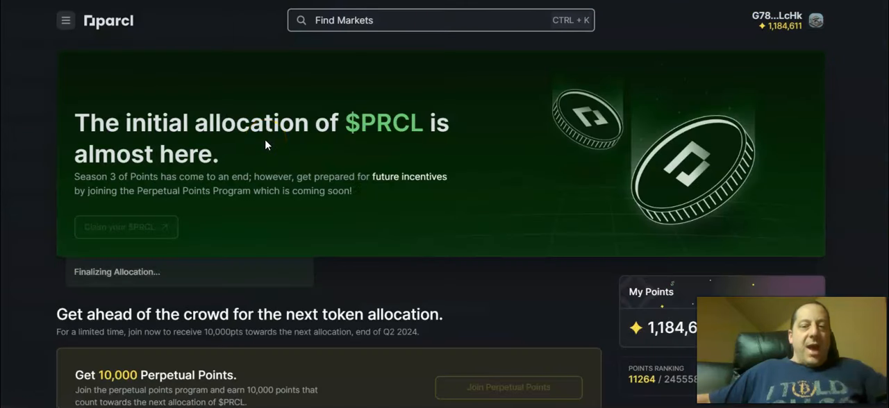
mouse_move(283, 184)
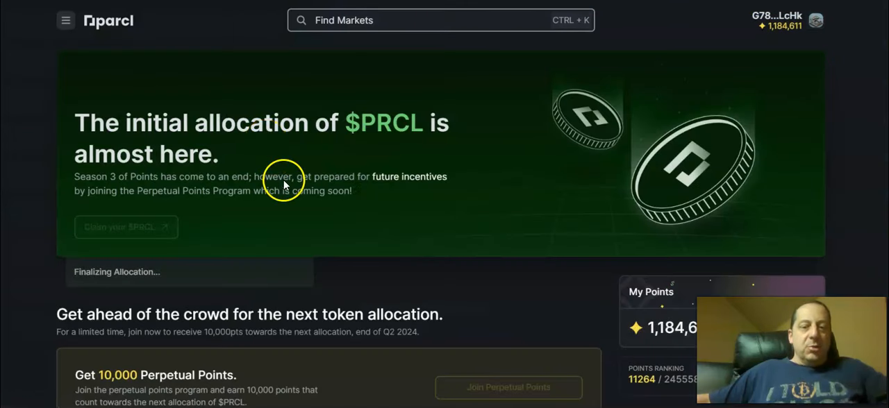
mouse_move(297, 160)
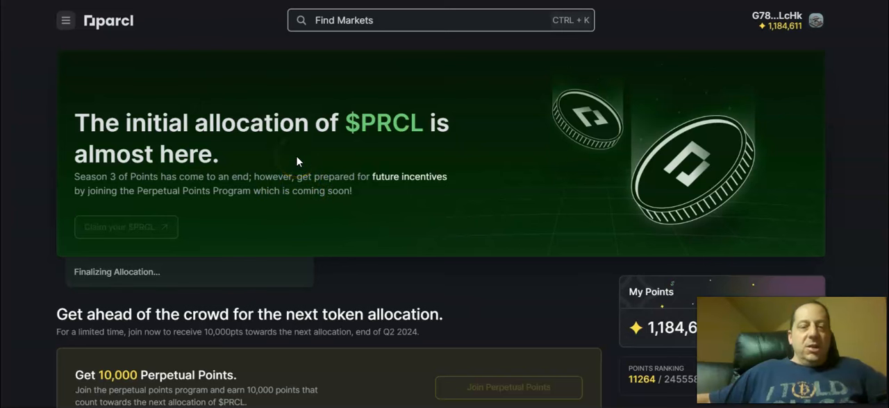
mouse_move(289, 156)
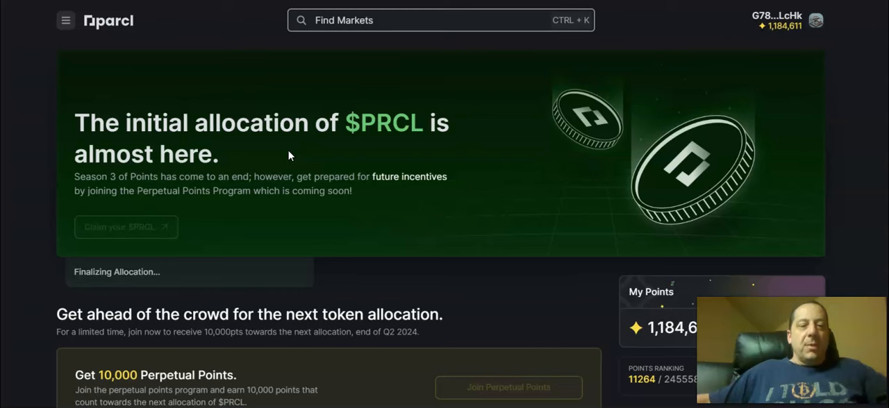
scroll(down, 3)
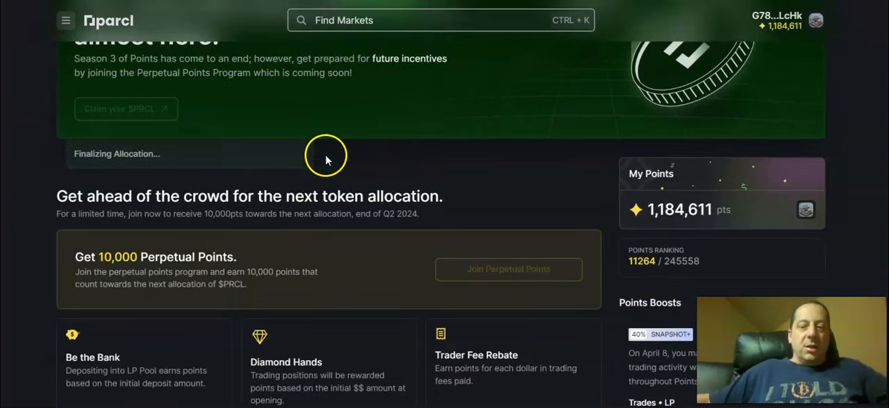
scroll(down, 3)
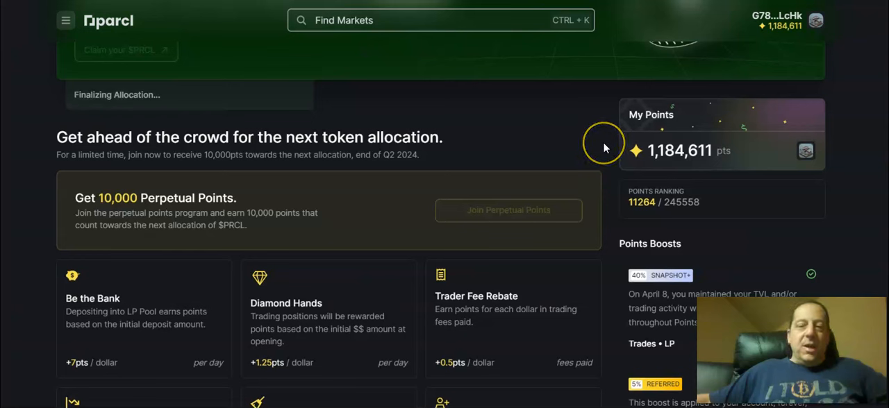
mouse_move(604, 148)
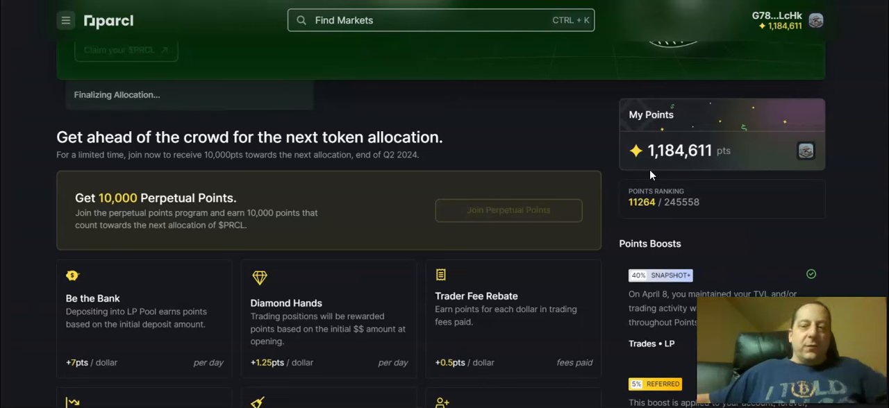
mouse_move(672, 175)
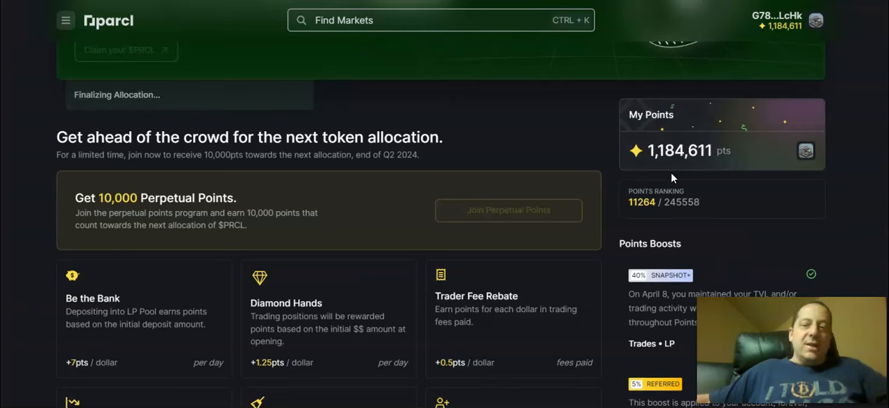
mouse_move(668, 211)
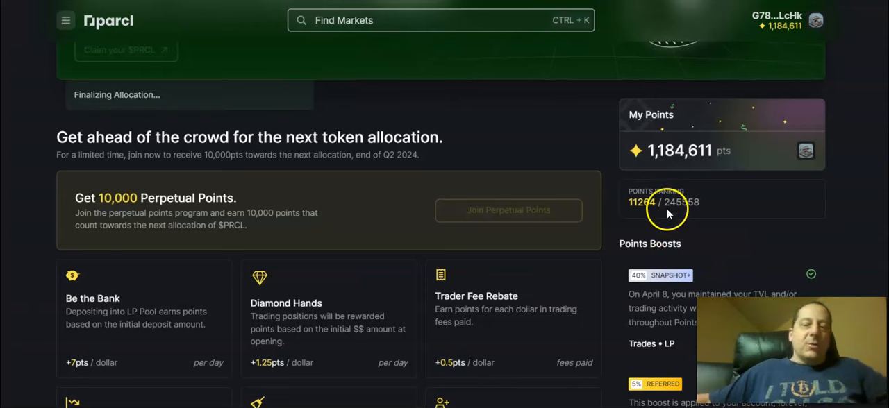
mouse_move(666, 212)
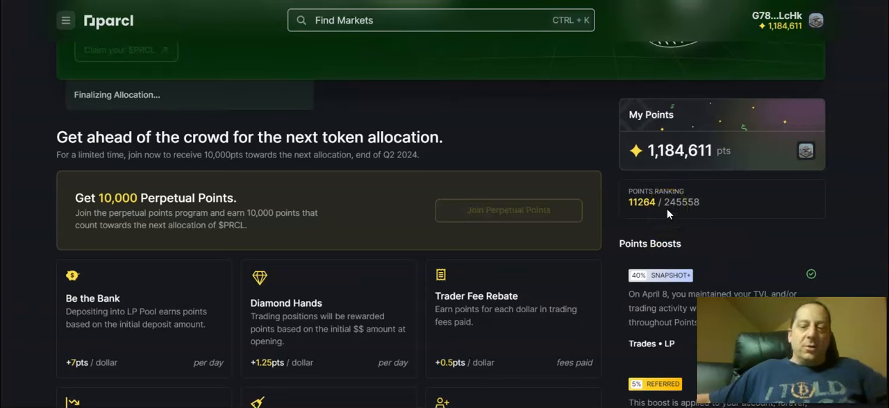
mouse_move(684, 213)
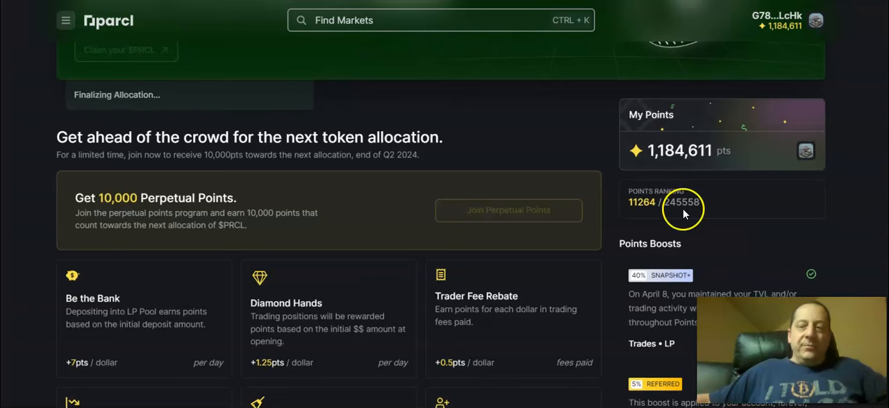
mouse_move(685, 213)
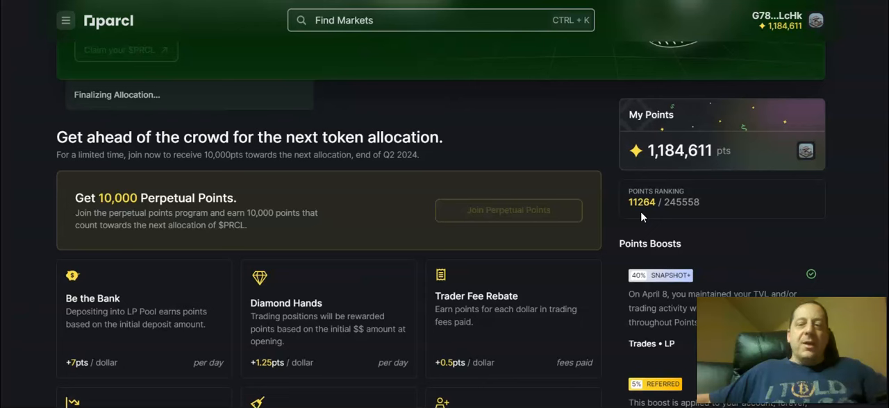
mouse_move(639, 208)
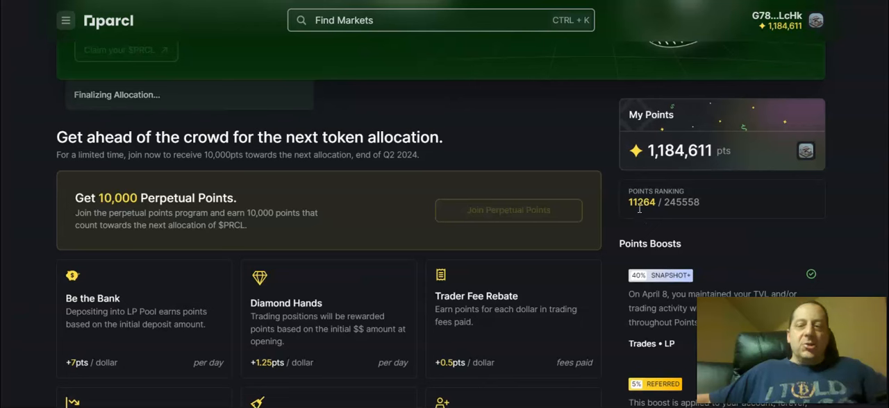
mouse_move(638, 217)
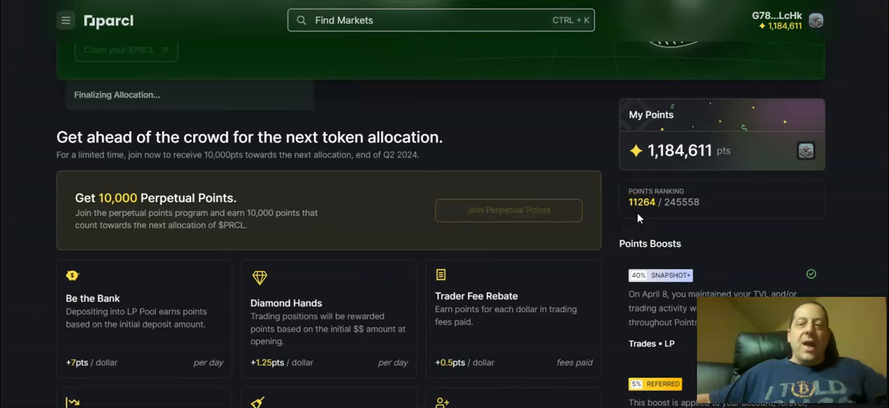
scroll(down, 3)
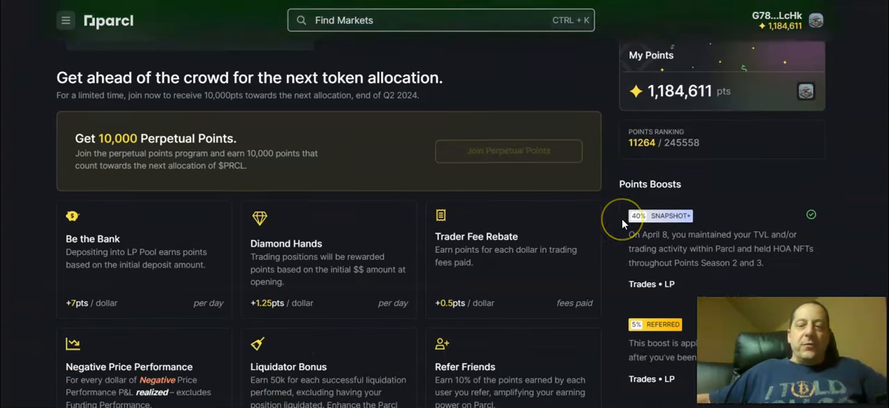
scroll(down, 3)
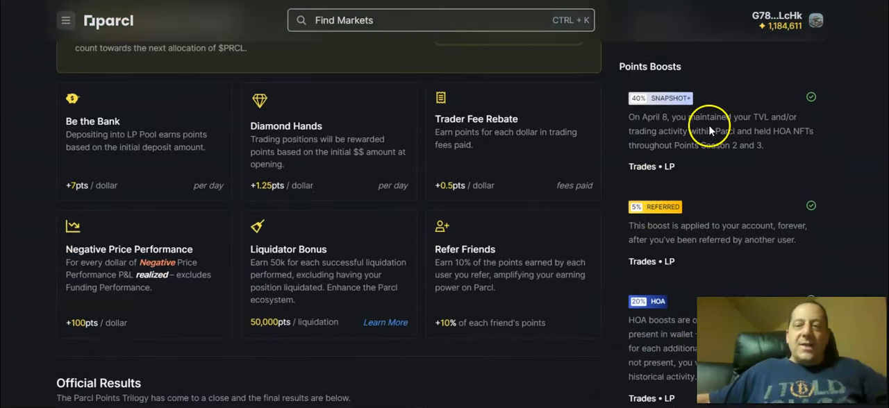
mouse_move(703, 110)
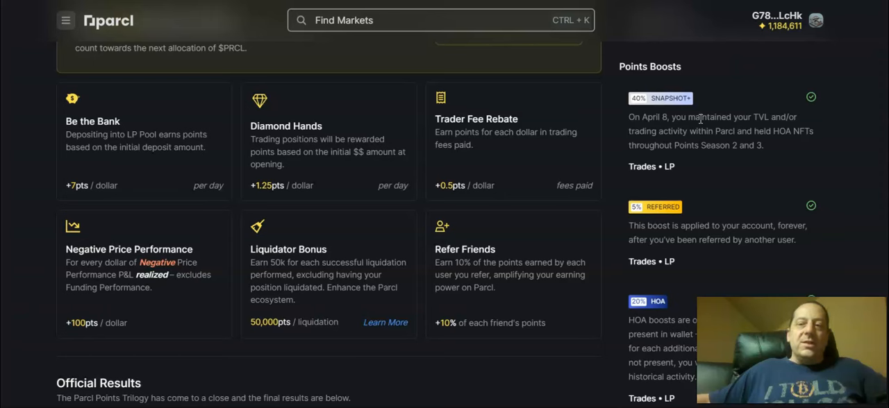
scroll(down, 3)
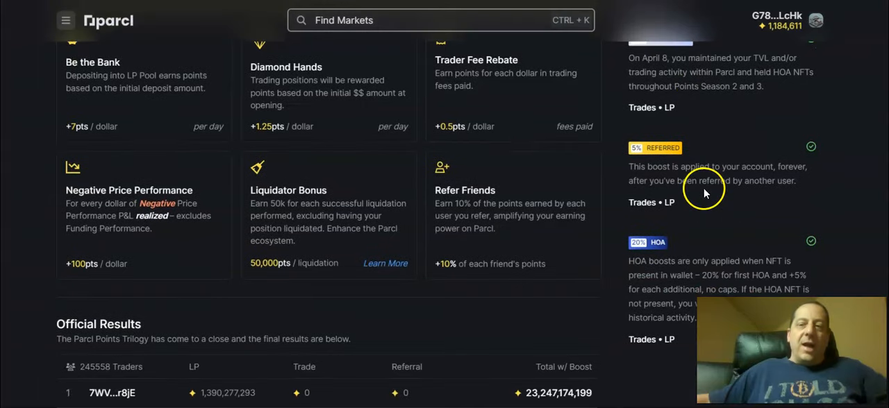
mouse_move(704, 193)
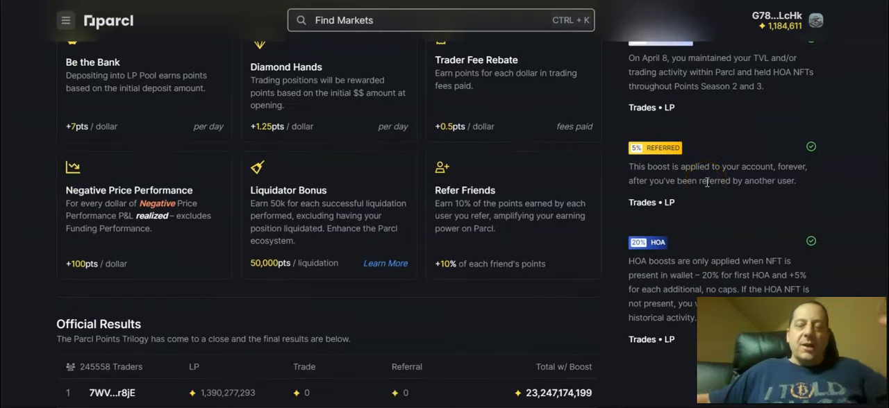
scroll(down, 3)
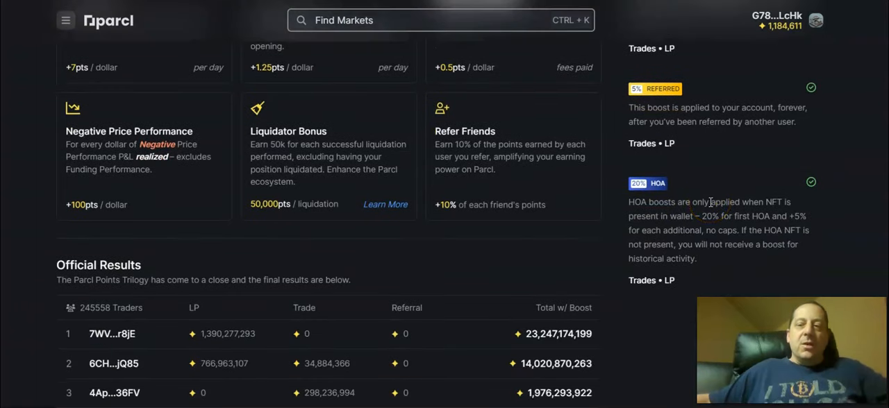
mouse_move(691, 202)
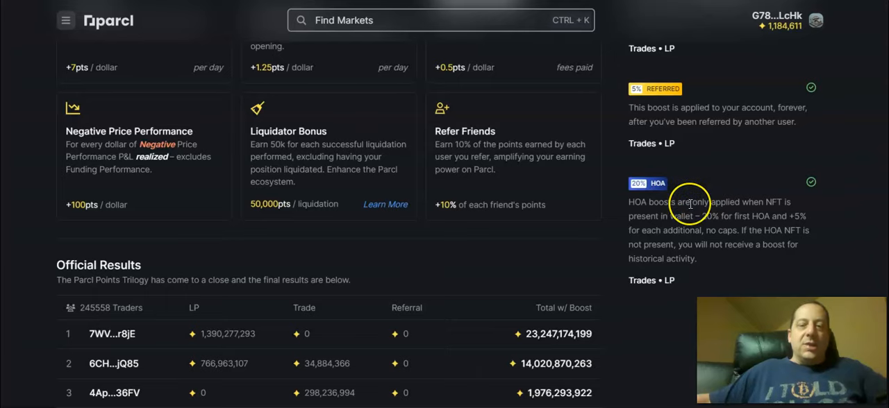
scroll(up, 3)
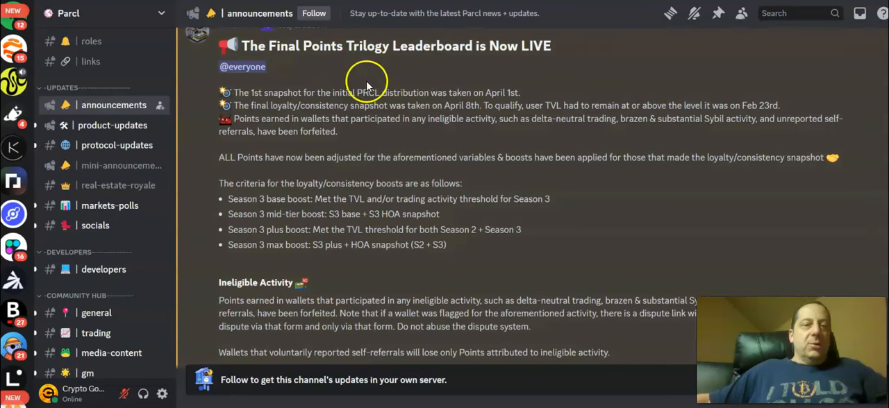
mouse_move(396, 75)
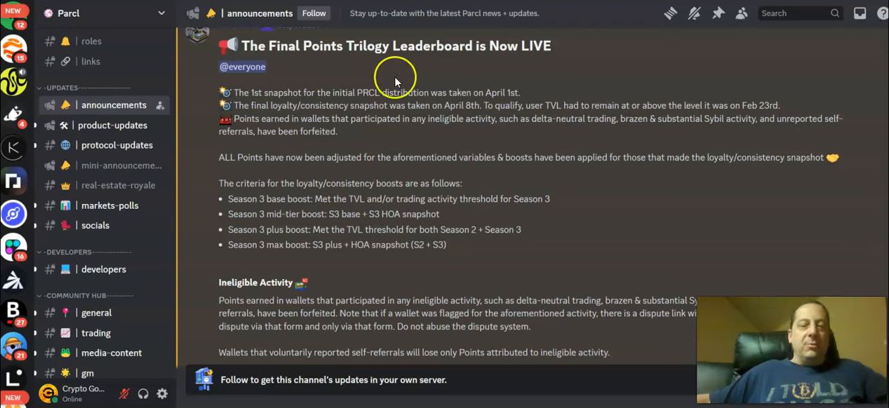
mouse_move(404, 114)
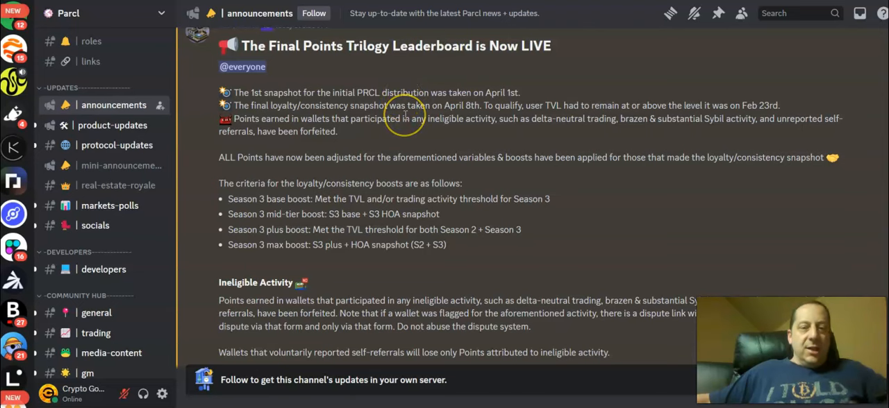
mouse_move(404, 115)
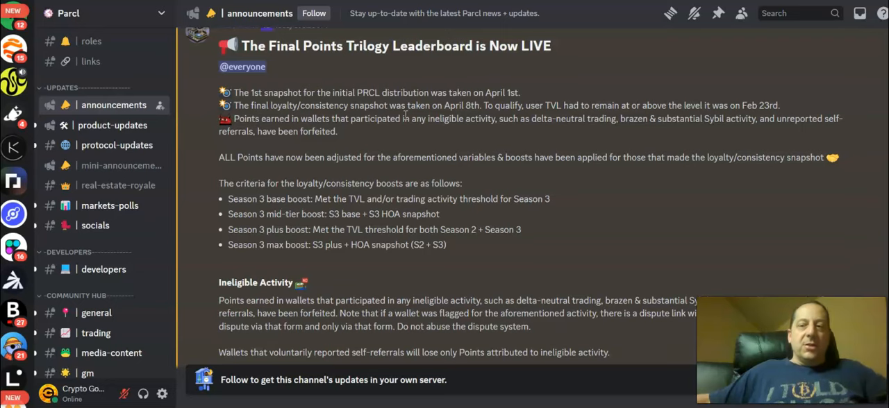
Step: Scroll the announcement down to the self-referral reassurance note and What Now section
scroll(down, 3)
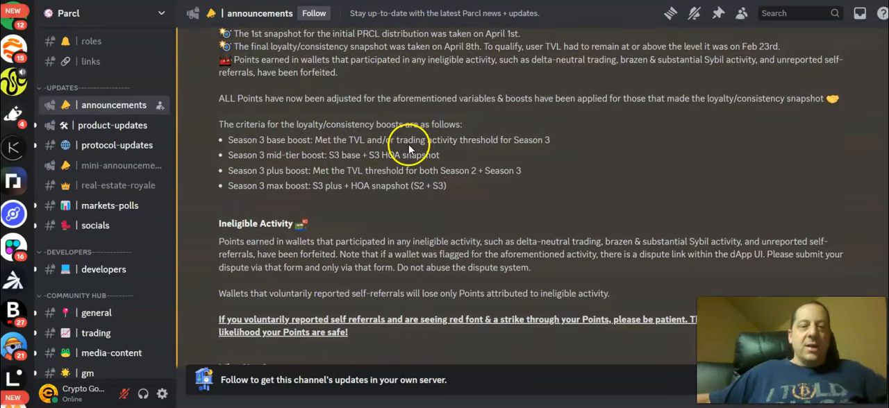
mouse_move(225, 124)
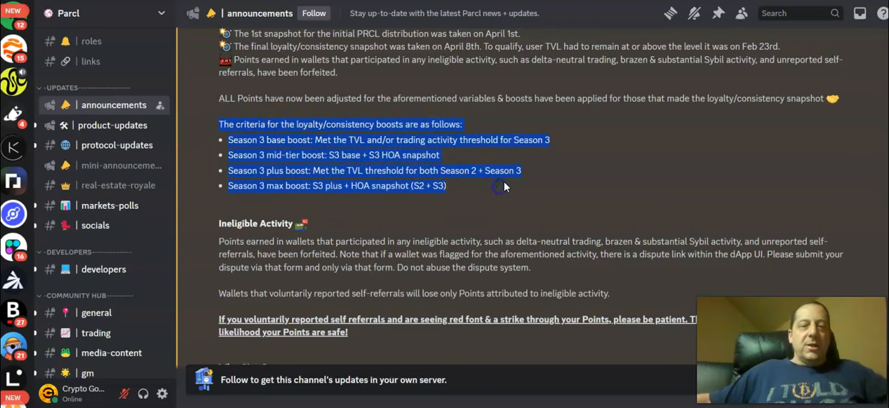
mouse_move(544, 127)
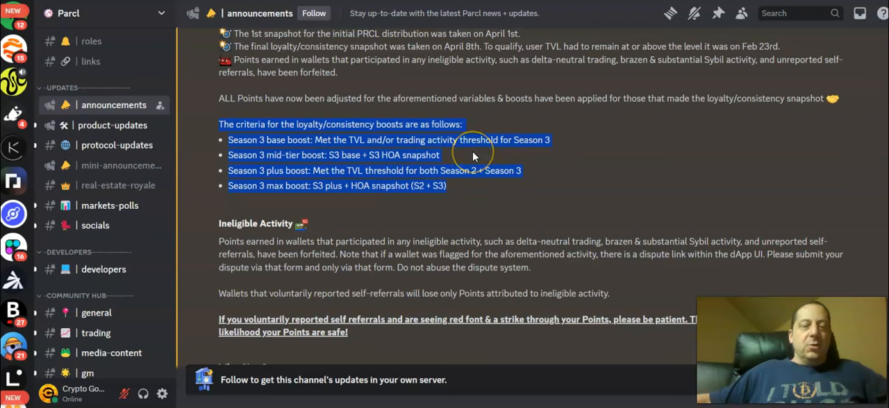
mouse_move(474, 156)
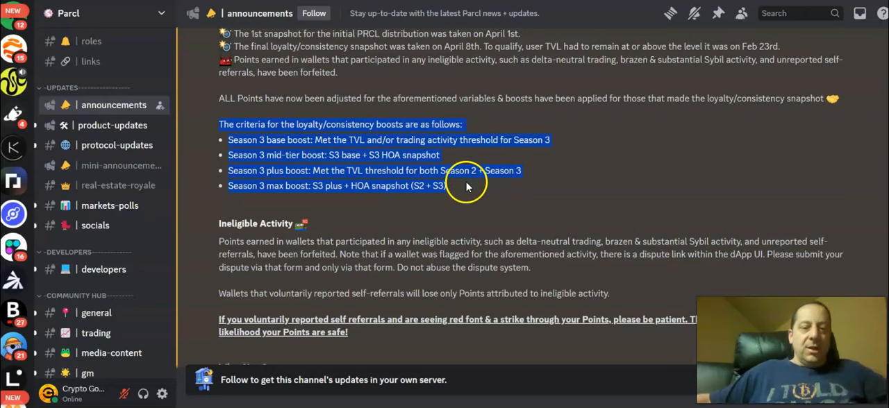
scroll(down, 3)
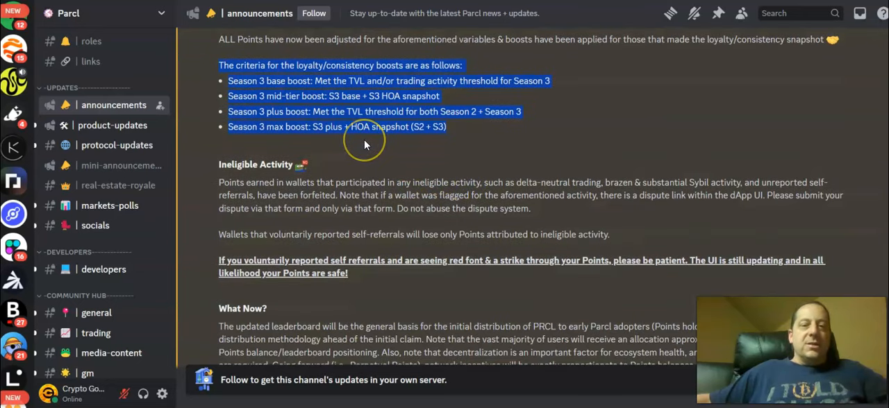
mouse_move(366, 145)
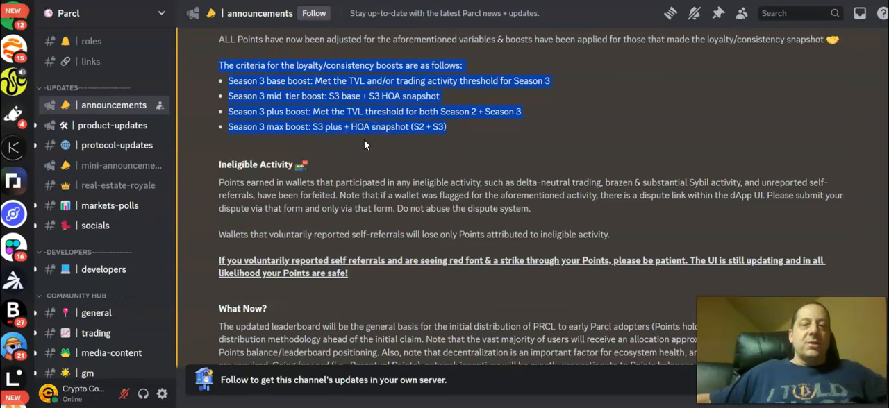
Step: Scroll the announcement to bring the What Now paragraph on PRCL distribution into view
scroll(down, 3)
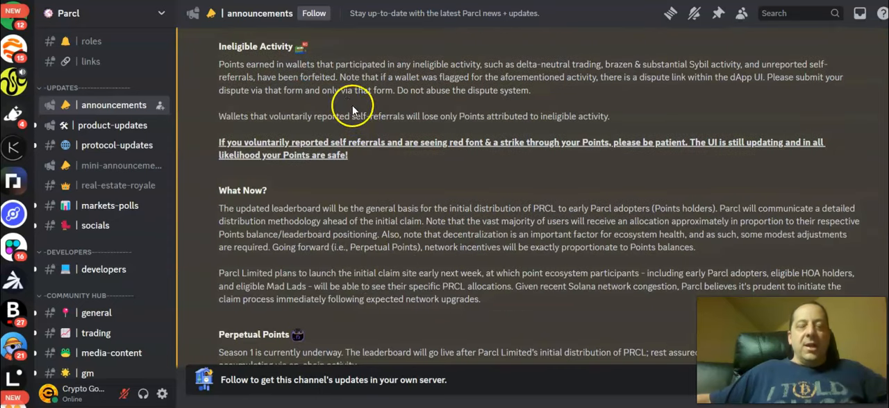
scroll(down, 3)
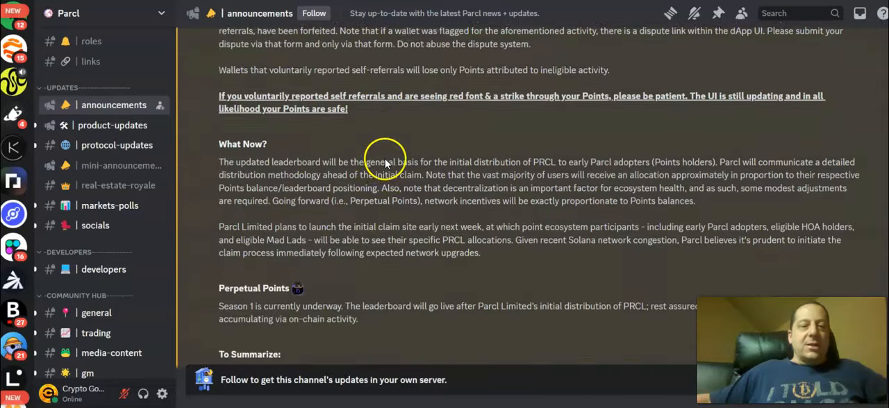
scroll(down, 3)
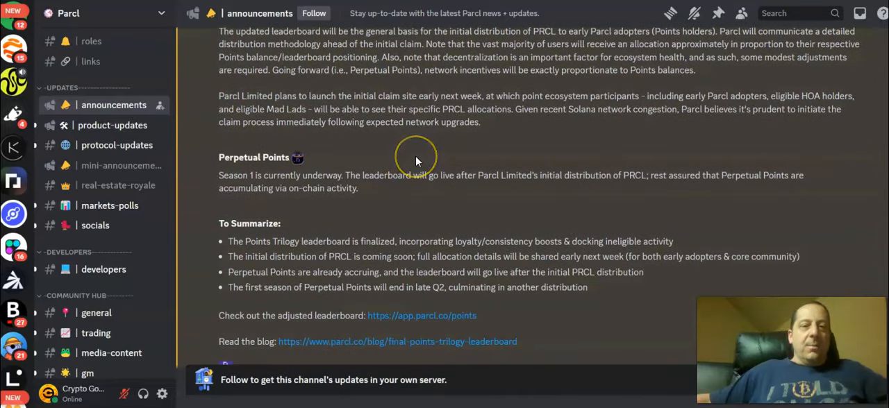
scroll(up, 3)
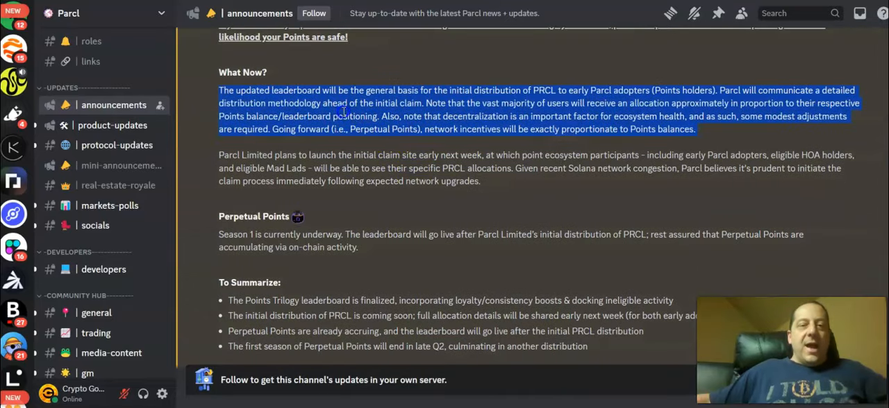
mouse_move(483, 146)
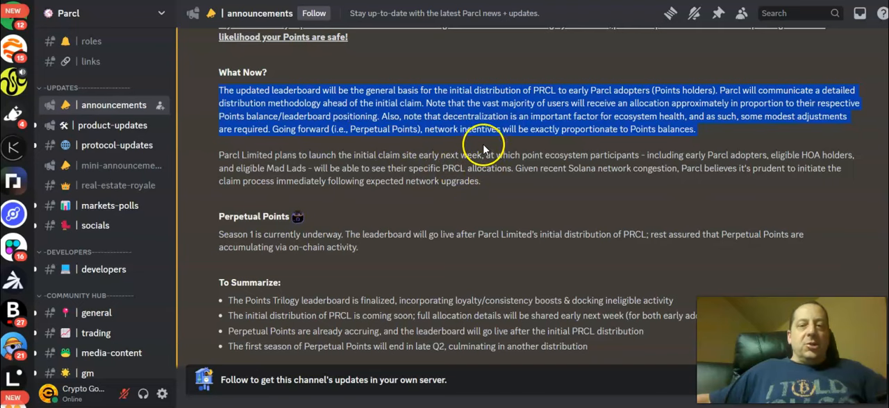
mouse_move(485, 146)
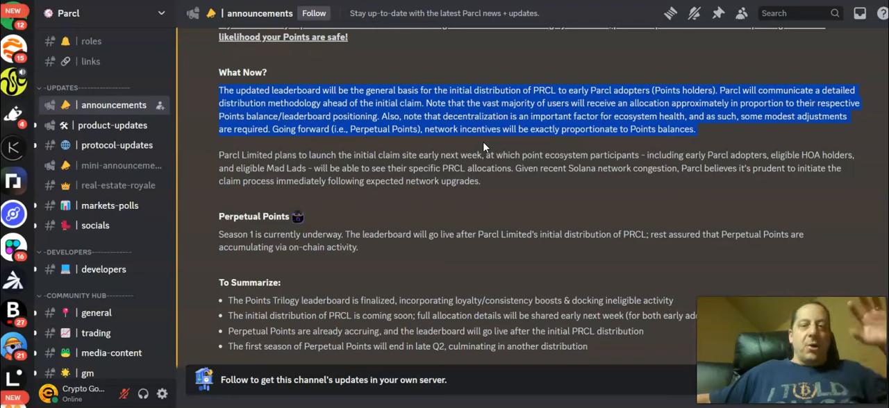
Step: Scroll down to the second What Now paragraph about the claim site launch
scroll(down, 3)
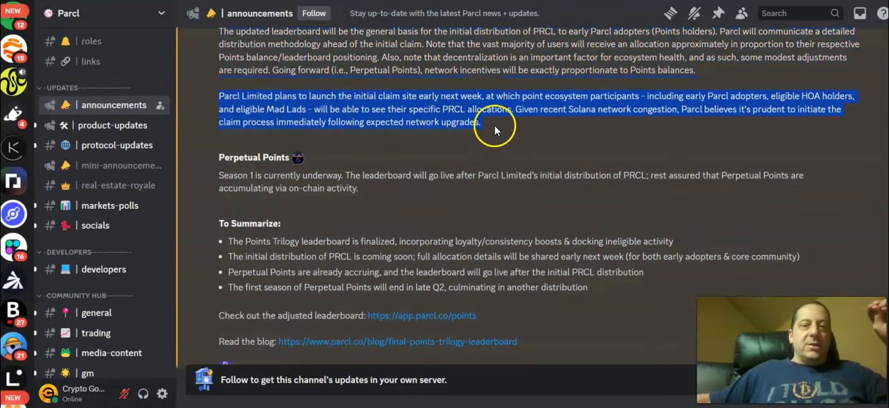
mouse_move(503, 132)
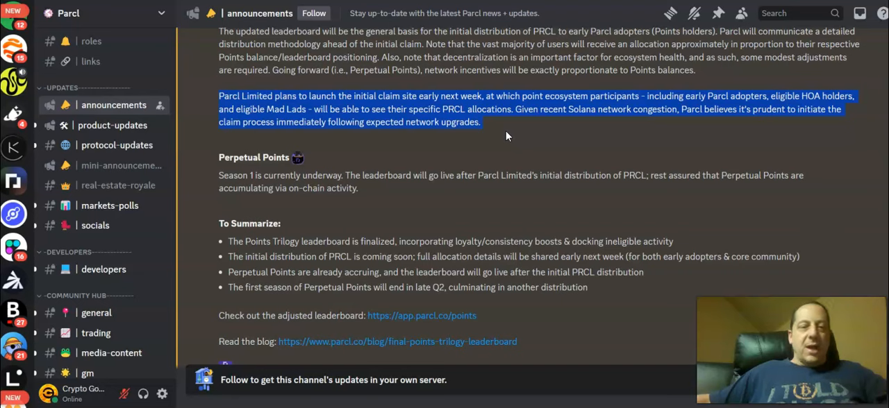
Step: Scroll down to the To Summarize section, leaderboard and blog links
scroll(down, 3)
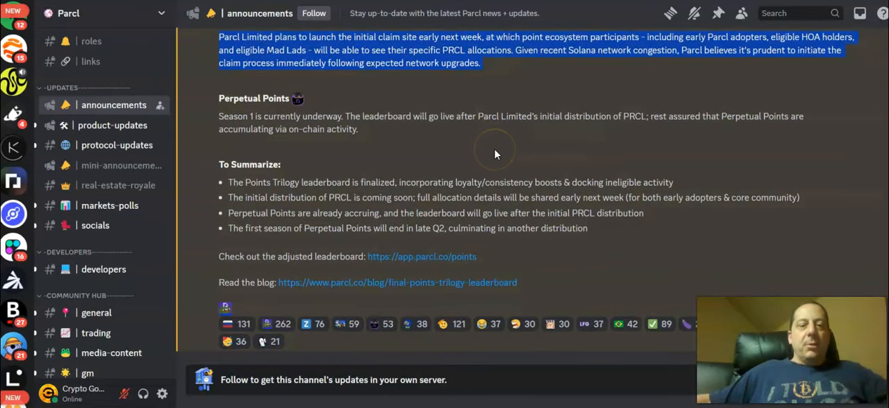
mouse_move(496, 153)
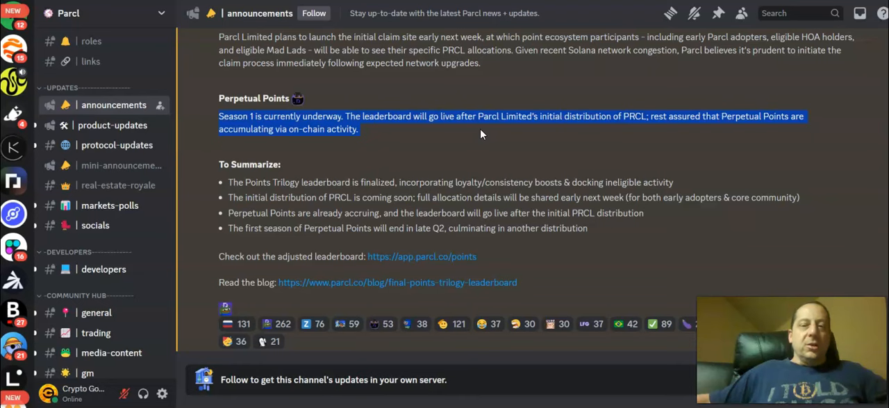
mouse_move(484, 174)
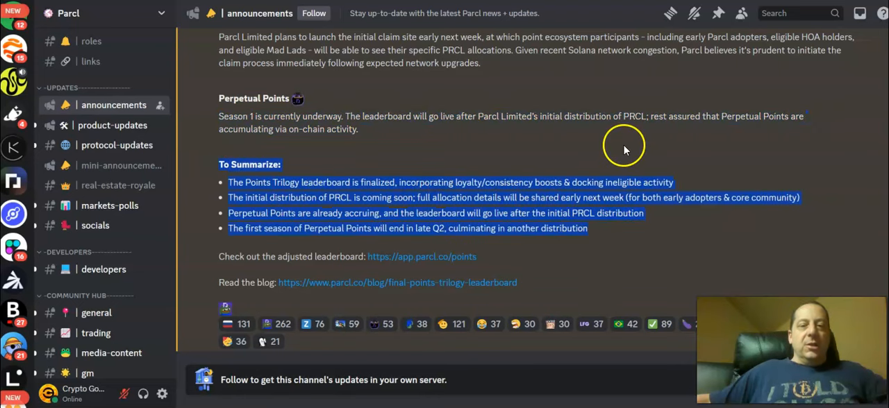
mouse_move(621, 140)
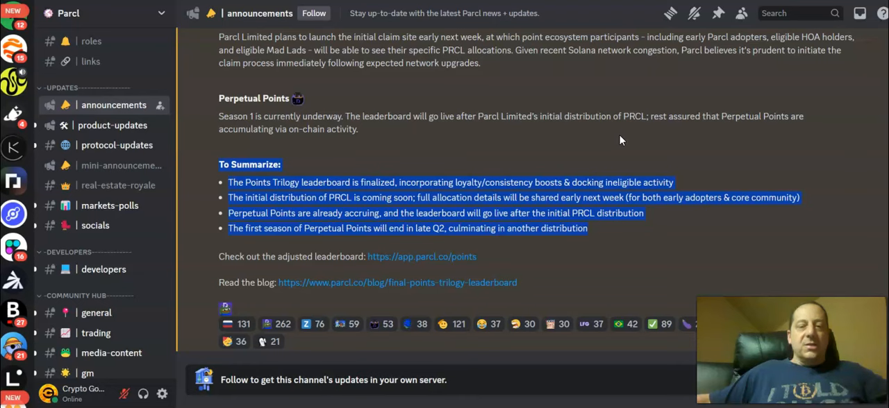
mouse_move(545, 148)
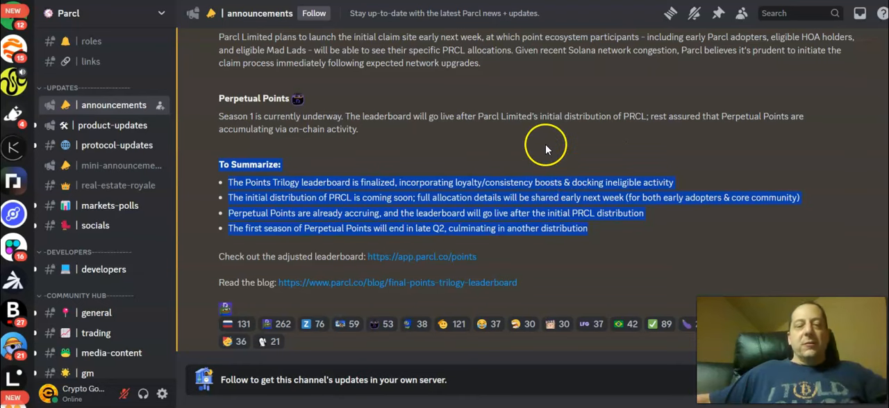
mouse_move(545, 146)
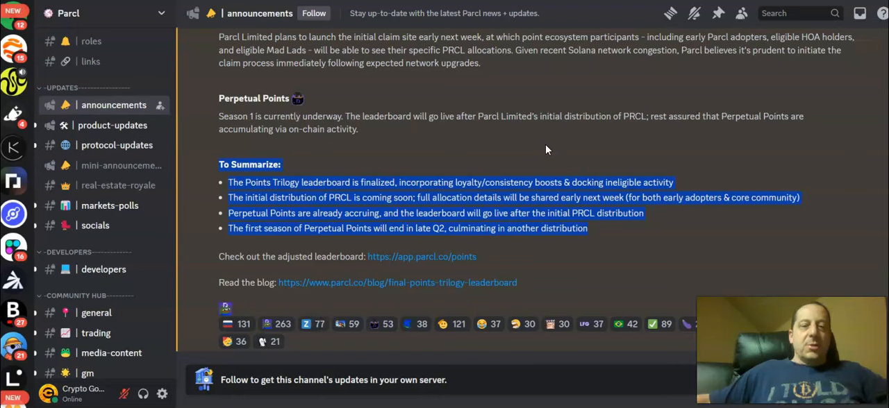
Step: Clear the selection and scroll back up to the announcement's headline and snapshot details
click(235, 324)
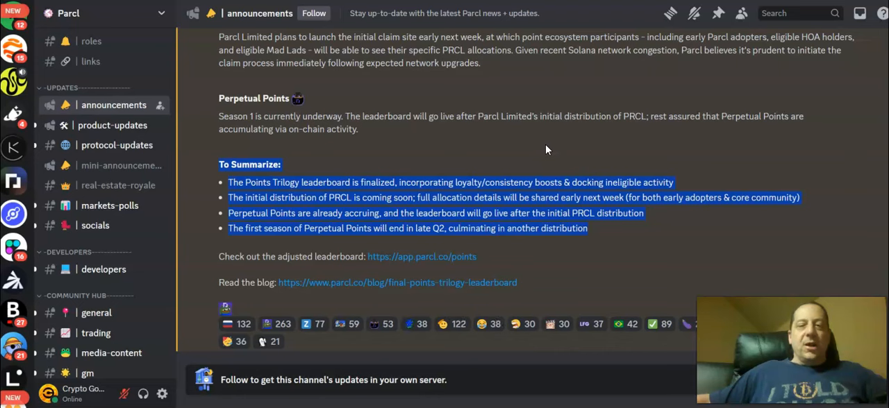
mouse_move(543, 139)
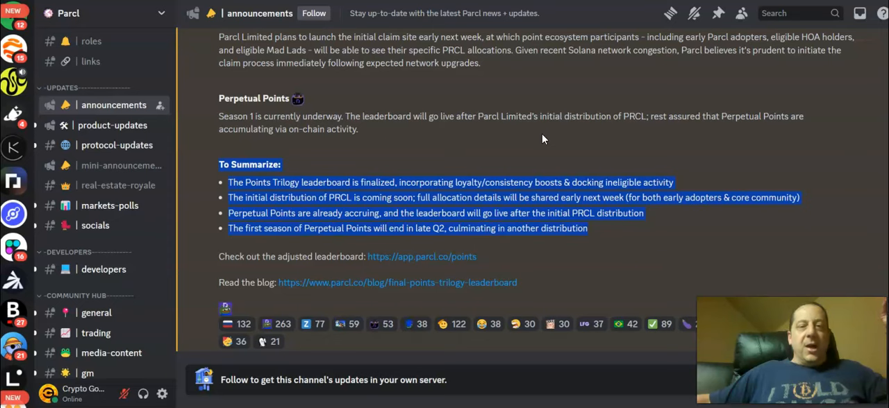
scroll(up, 3)
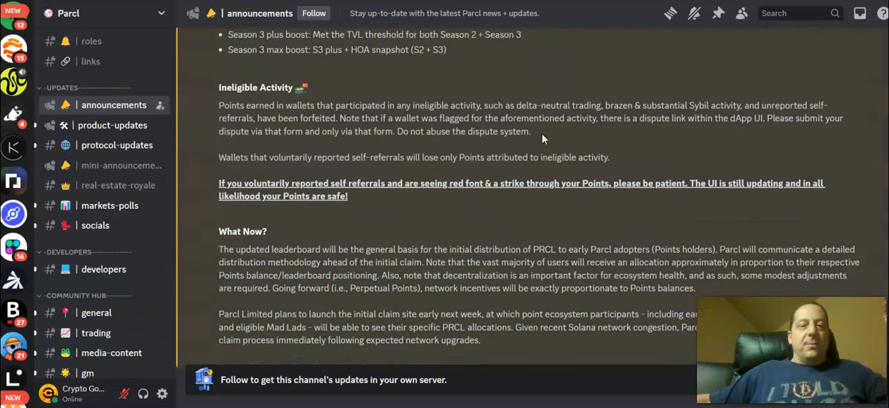
scroll(up, 3)
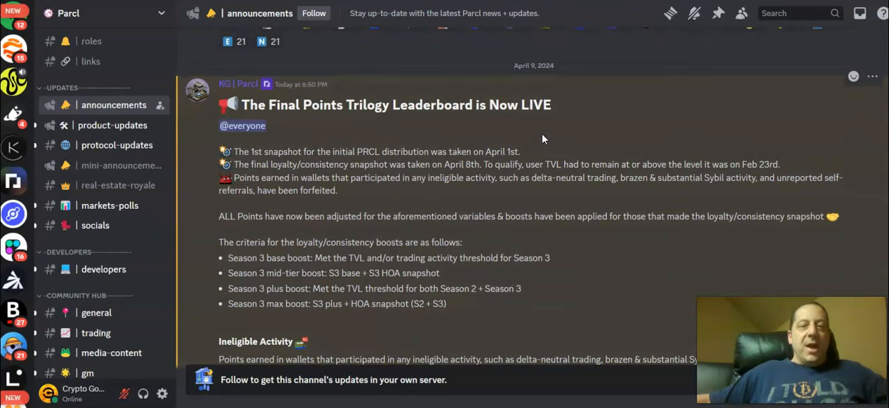
mouse_move(523, 128)
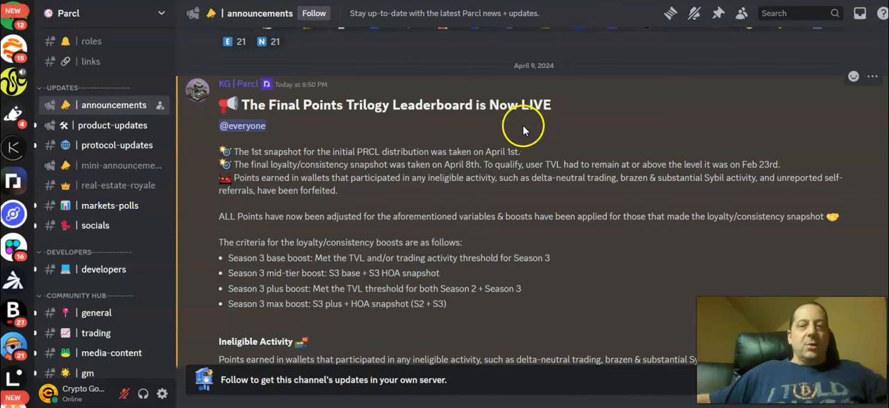
mouse_move(157, 6)
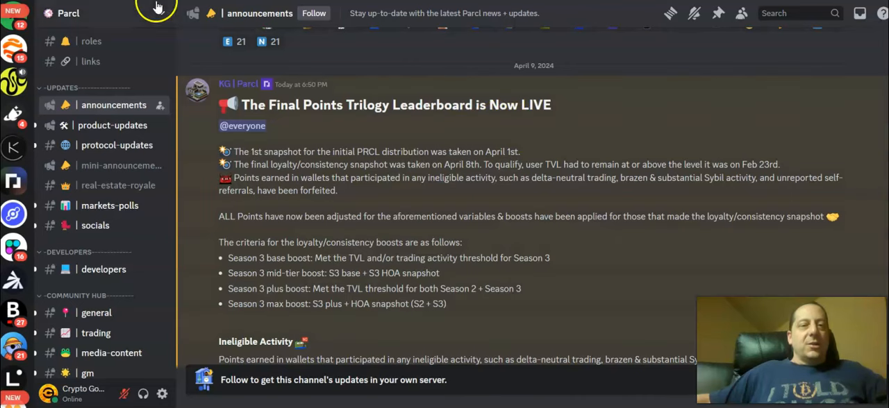